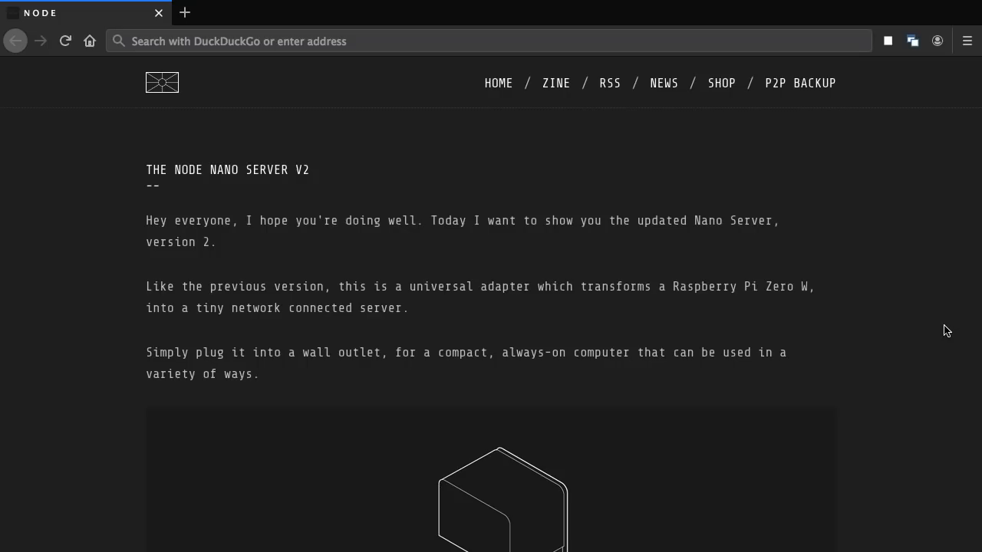
- Scroll the NODE Nano Server V2 article past the video to the Source Files link and Updates heading
{"action": "scroll", "scroll_direction": "down", "scroll_amount": 3}
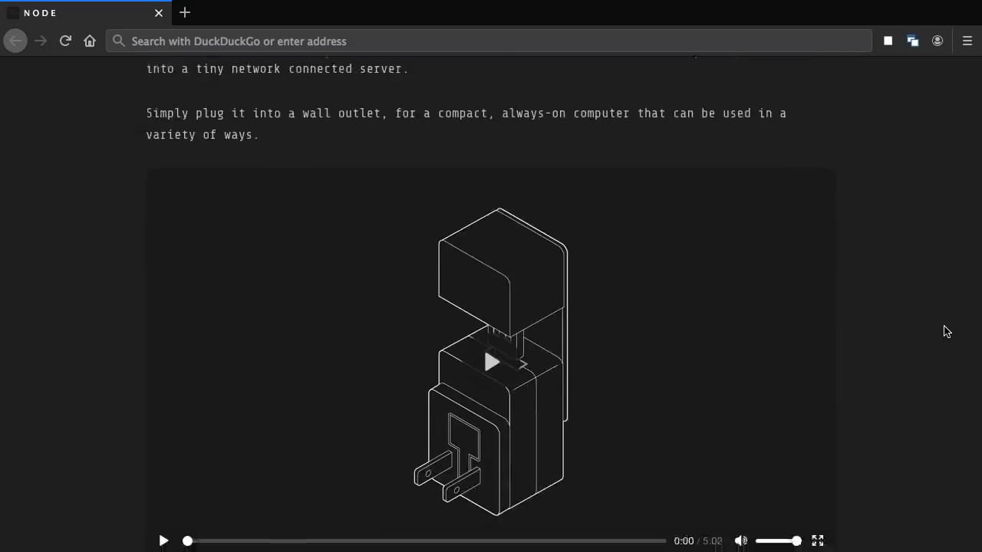
{"action": "scroll", "scroll_direction": "down", "scroll_amount": 3}
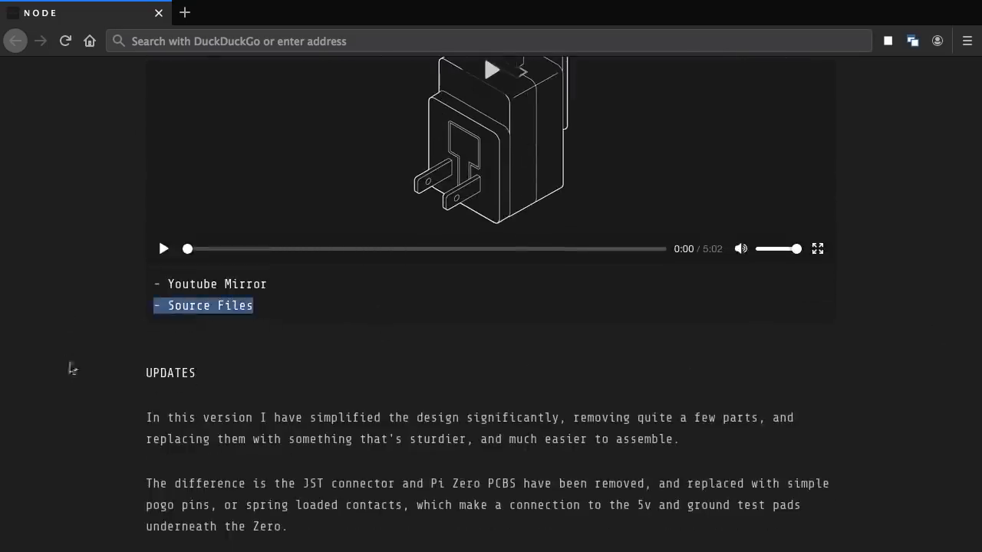
{"action": "mouse_move", "coordinate": [397, 318]}
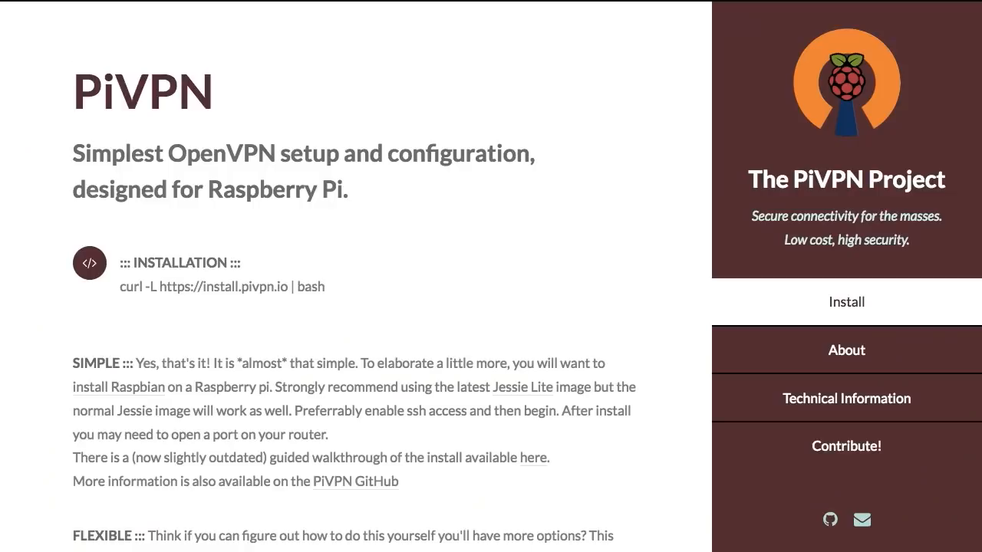
- Scroll the PiVPN page past the About sidebar link to the blogs, video guides and FAQ
{"action": "scroll", "scroll_direction": "down", "scroll_amount": 3}
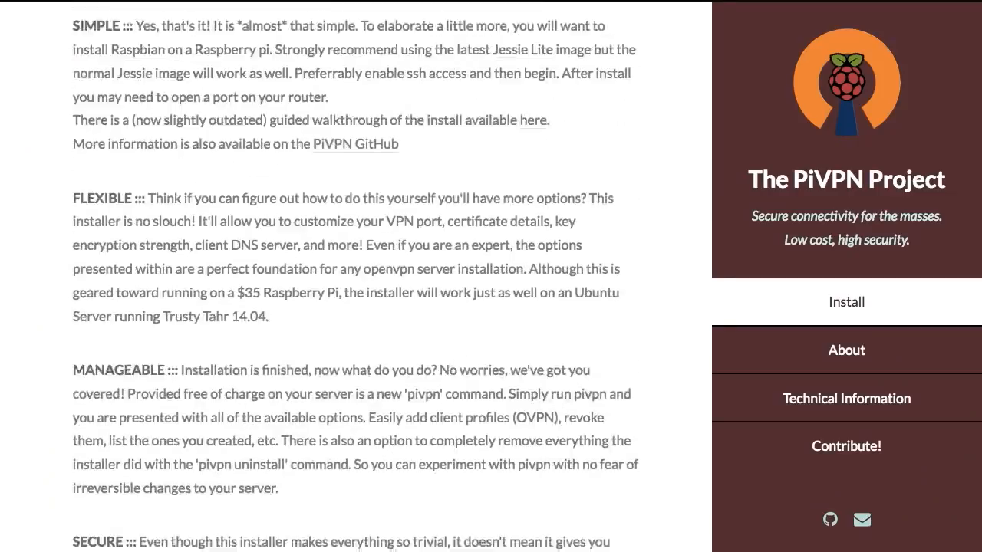
{"action": "left_click", "coordinate": [846, 350]}
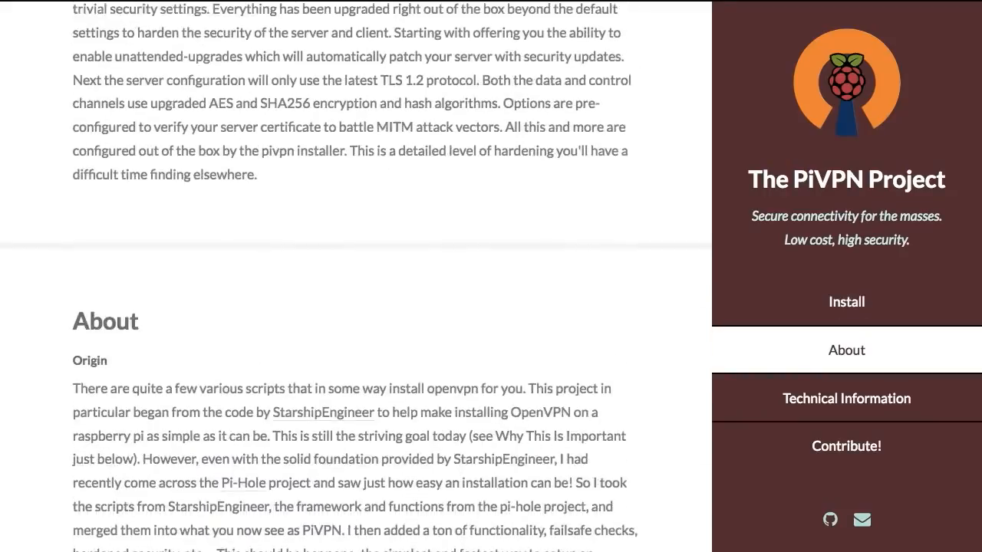
{"action": "scroll", "scroll_direction": "down", "scroll_amount": 3}
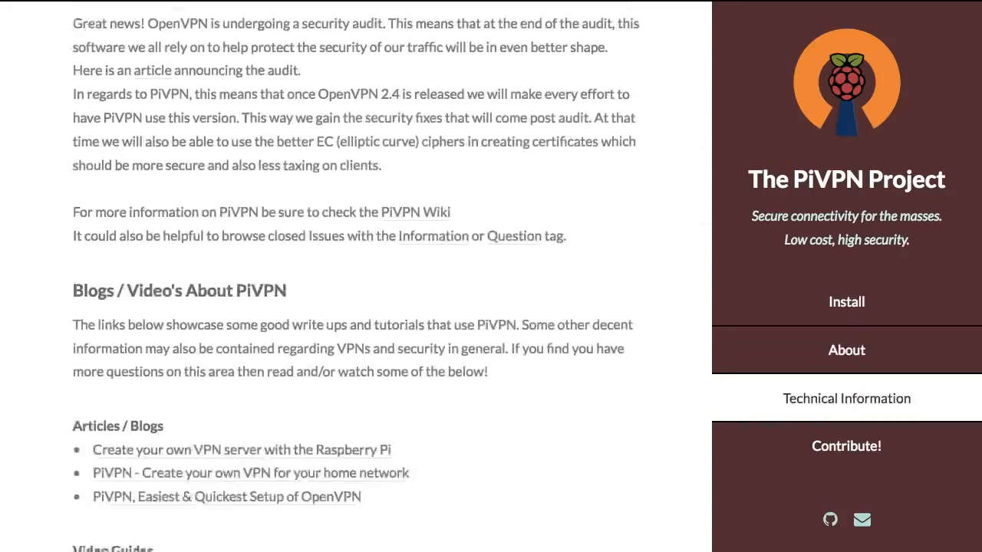
{"action": "scroll", "scroll_direction": "down", "scroll_amount": 3}
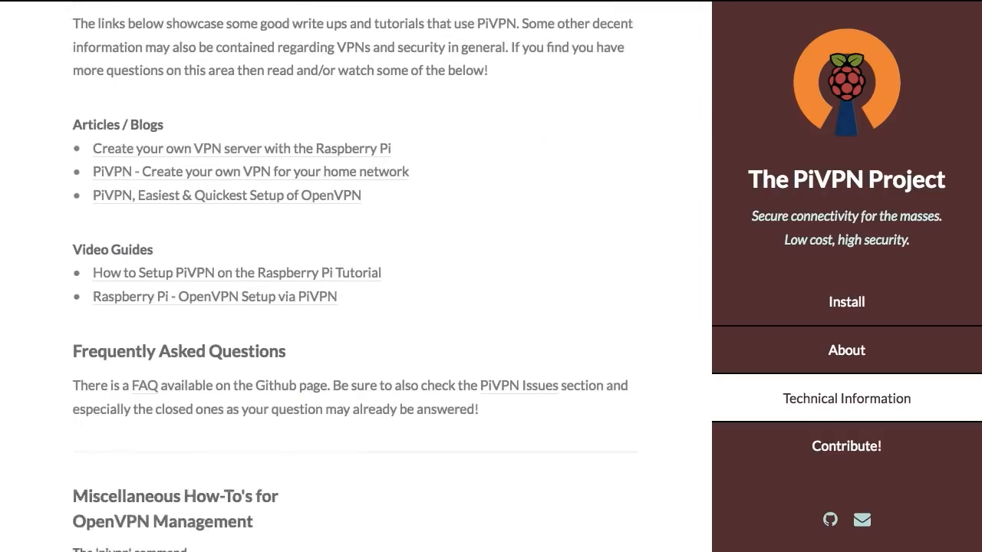
{"action": "scroll", "scroll_direction": "down", "scroll_amount": 3}
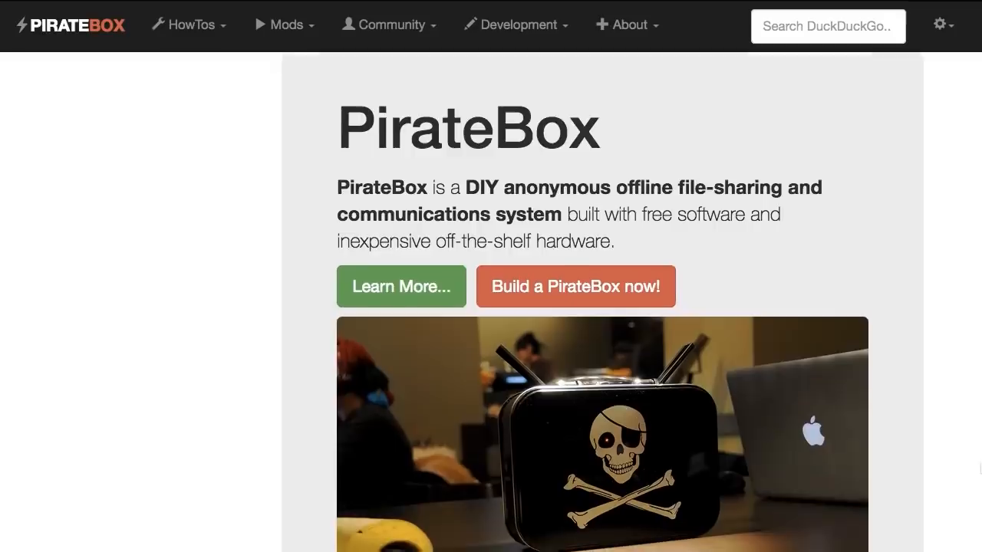
- Scroll the PirateBox homepage, choose Learn More..., and skim the FAQ table of contents
{"action": "scroll", "scroll_direction": "down", "scroll_amount": 3}
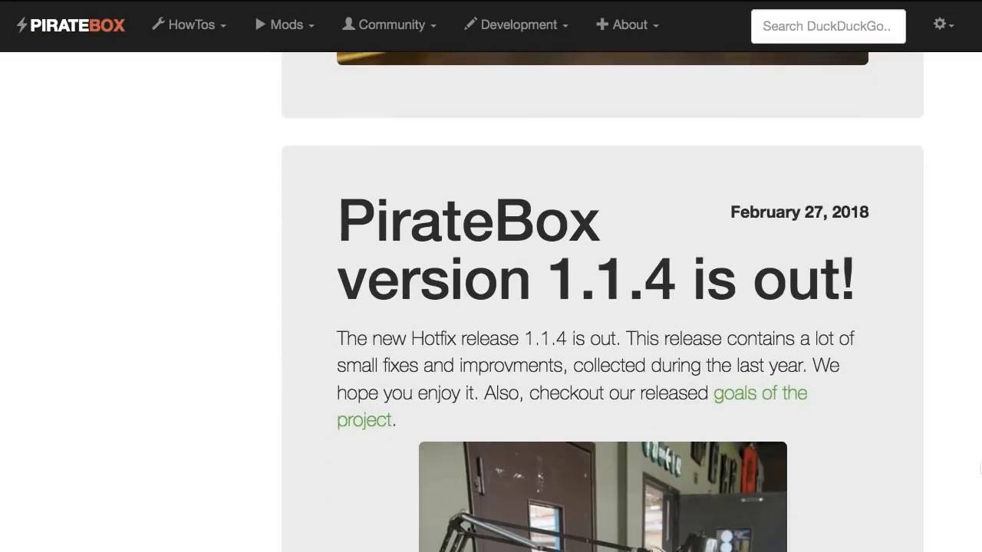
{"action": "scroll", "scroll_direction": "down", "scroll_amount": 3}
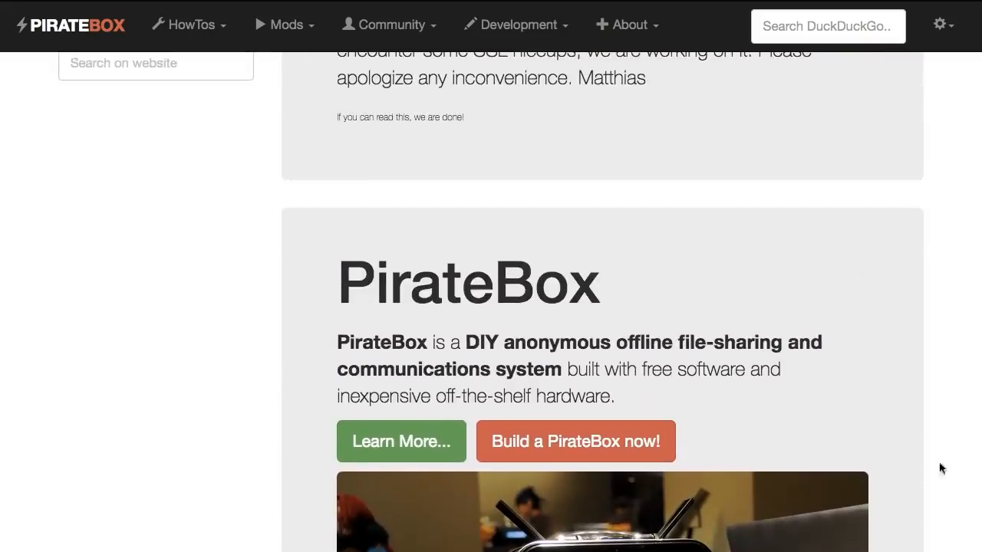
{"action": "left_click", "coordinate": [402, 441]}
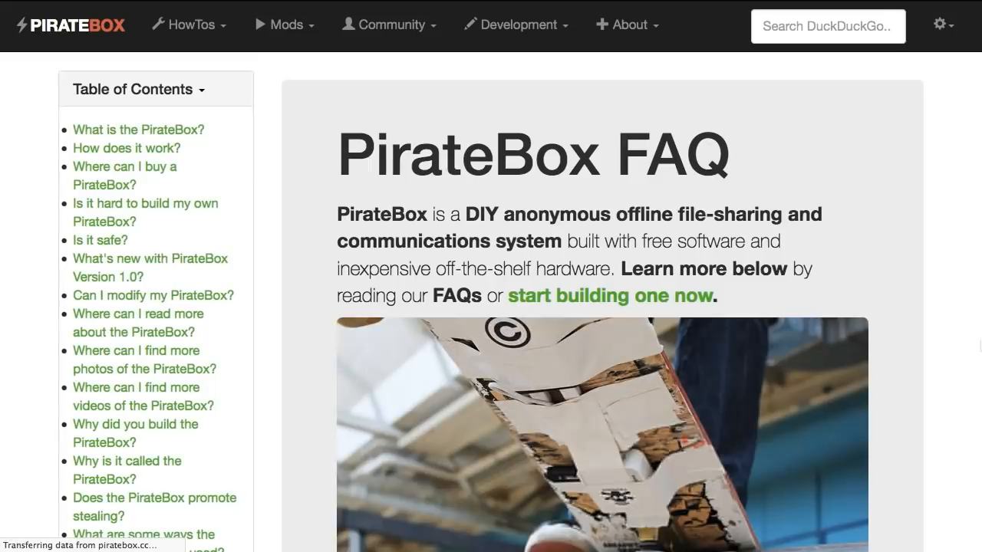
{"action": "scroll", "scroll_direction": "down", "scroll_amount": 3}
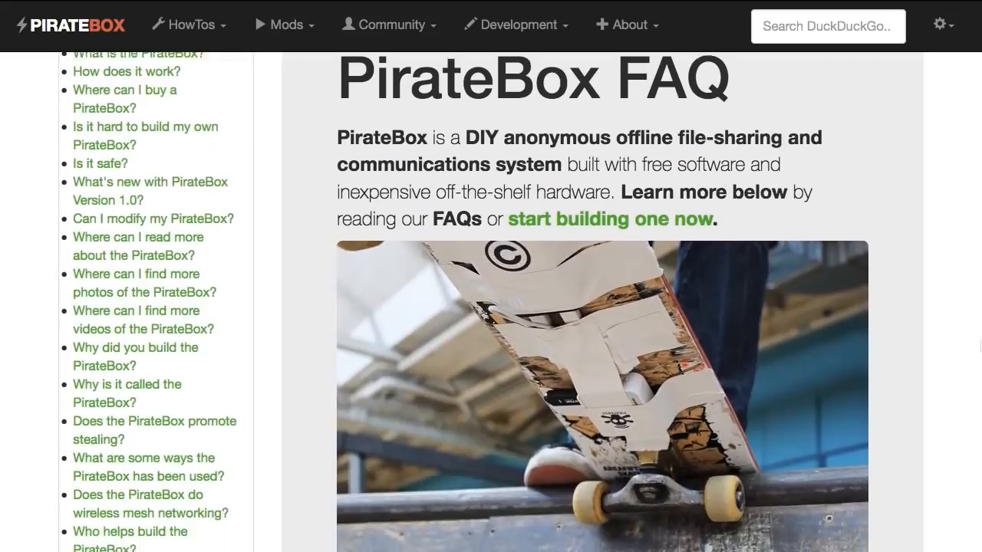
{"action": "scroll", "scroll_direction": "down", "scroll_amount": 3}
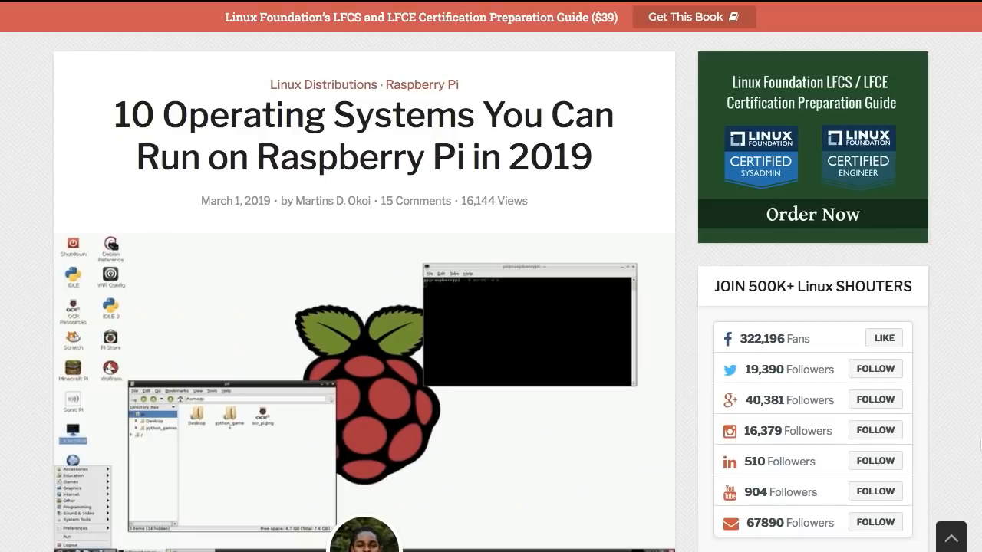
- Scroll the Raspberry Pi OS article through Raspbian, OSMC, OpenELEC and RISC OS to Windows IoT Core
{"action": "scroll", "scroll_direction": "down", "scroll_amount": 3}
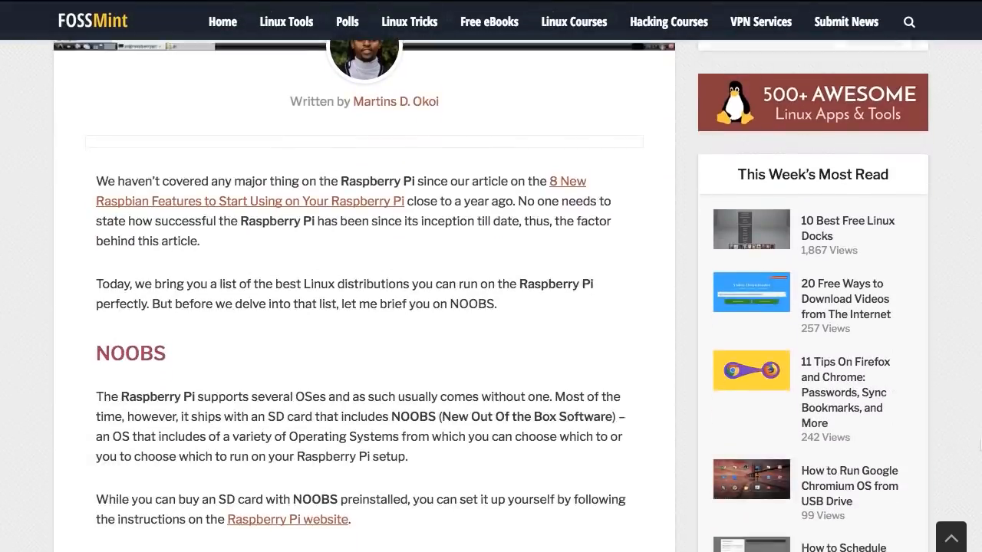
{"action": "scroll", "scroll_direction": "down", "scroll_amount": 3}
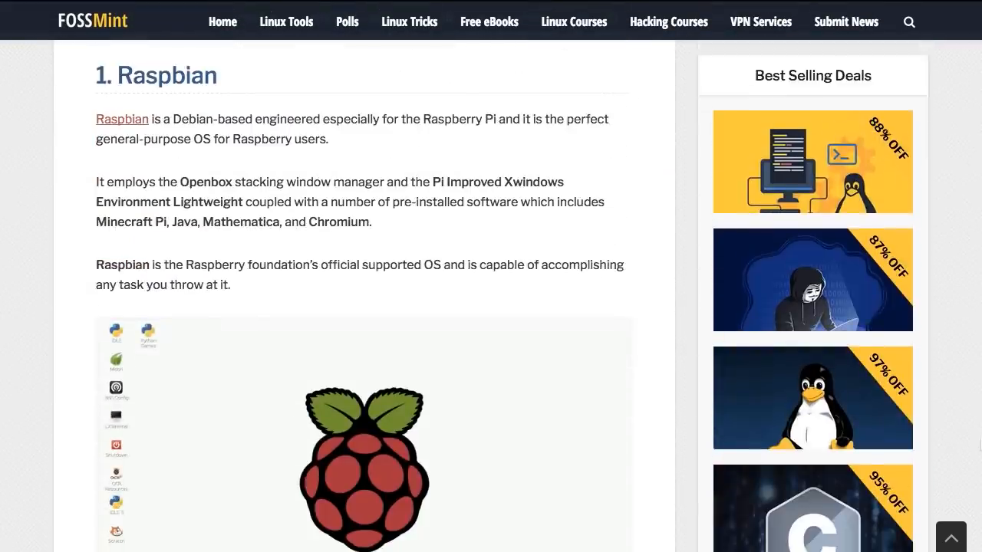
{"action": "scroll", "scroll_direction": "down", "scroll_amount": 3}
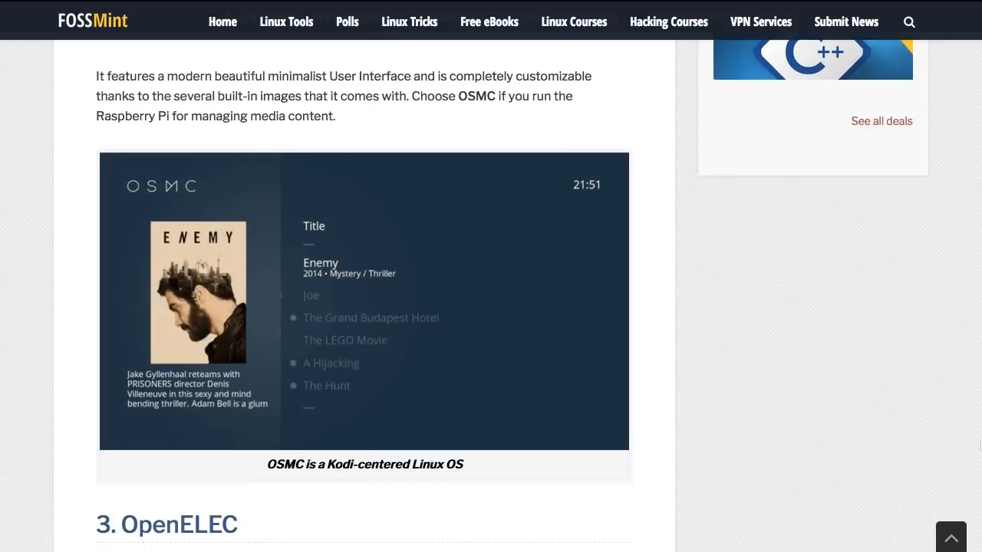
{"action": "scroll", "scroll_direction": "down", "scroll_amount": 3}
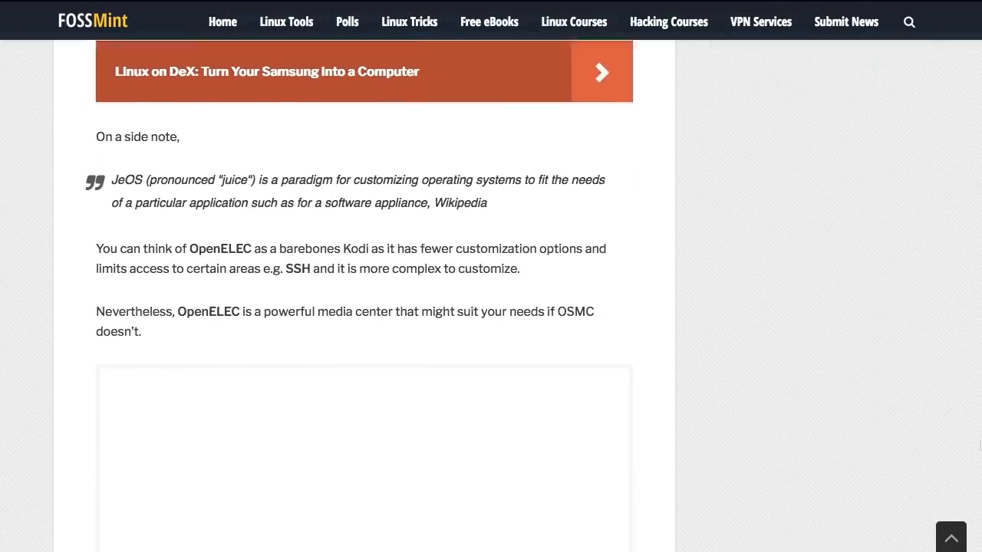
{"action": "scroll", "scroll_direction": "down", "scroll_amount": 3}
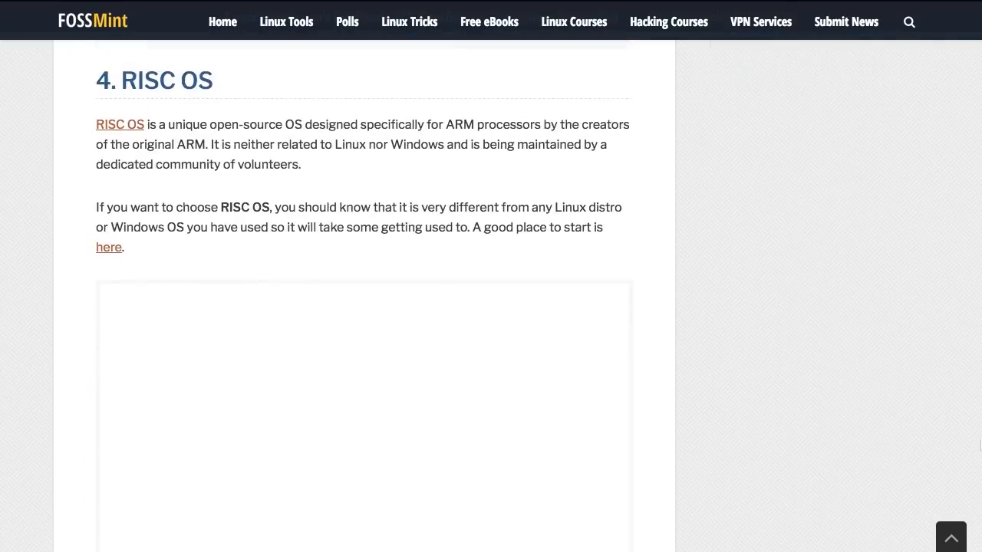
{"action": "scroll", "scroll_direction": "down", "scroll_amount": 3}
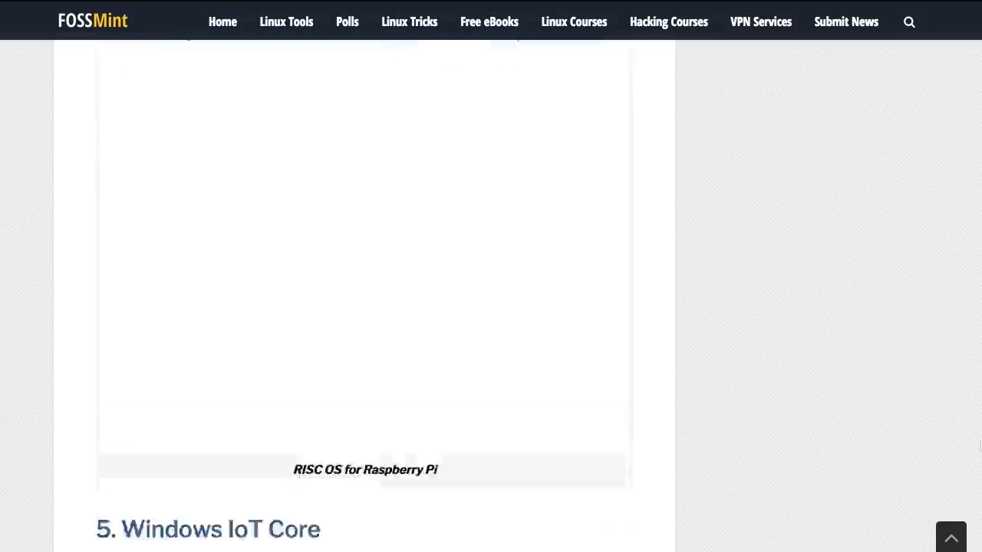